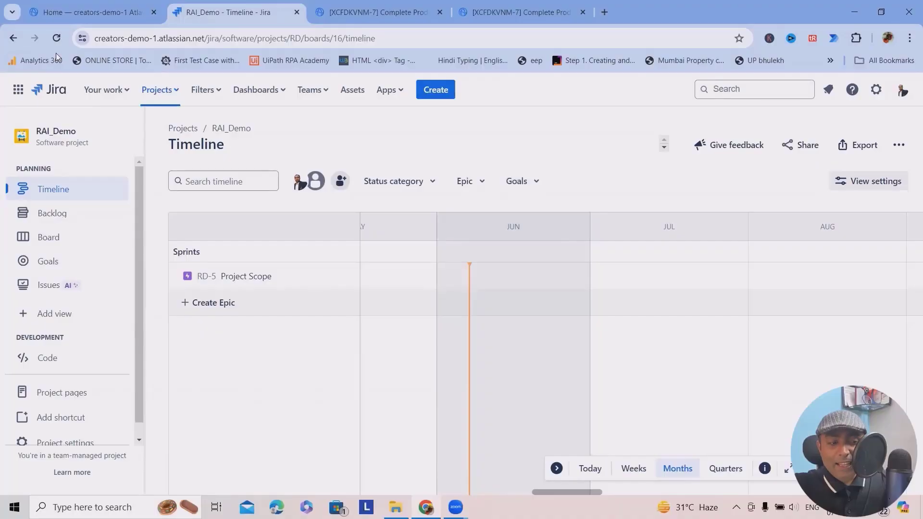
mouse_move(173, 229)
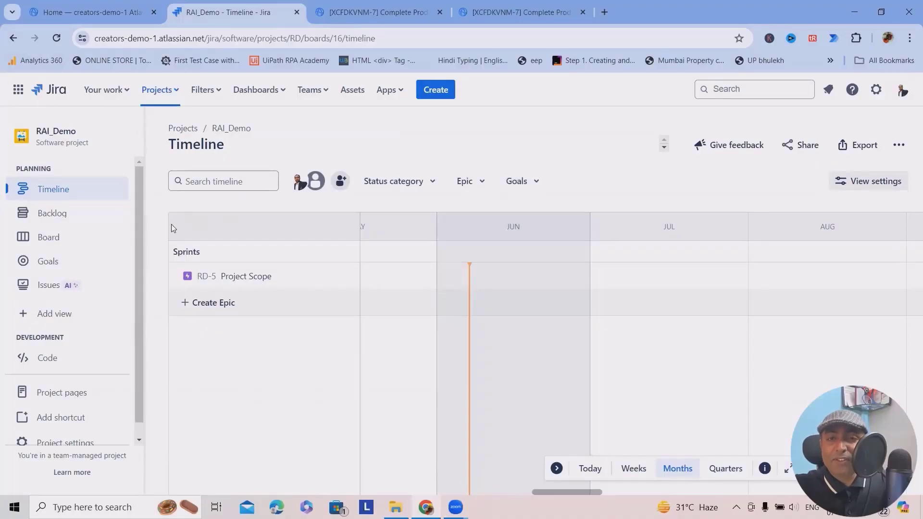
mouse_move(163, 261)
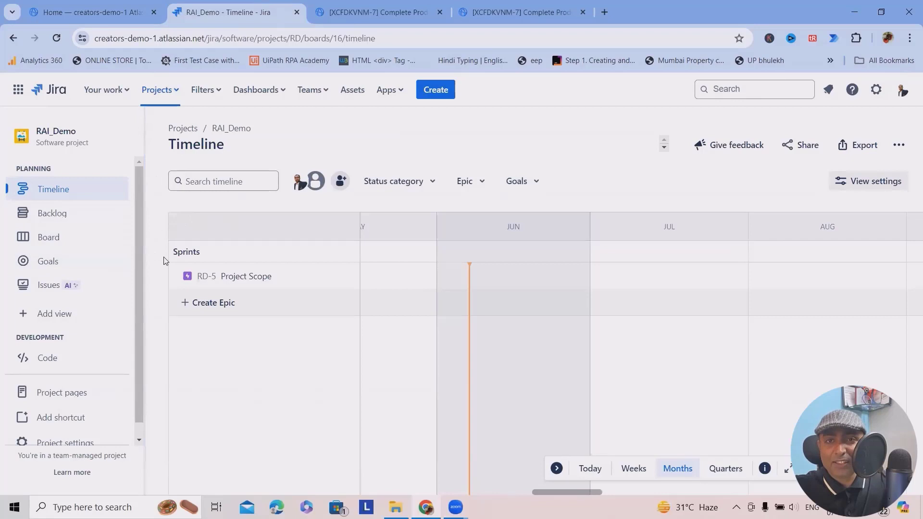
mouse_move(372, 229)
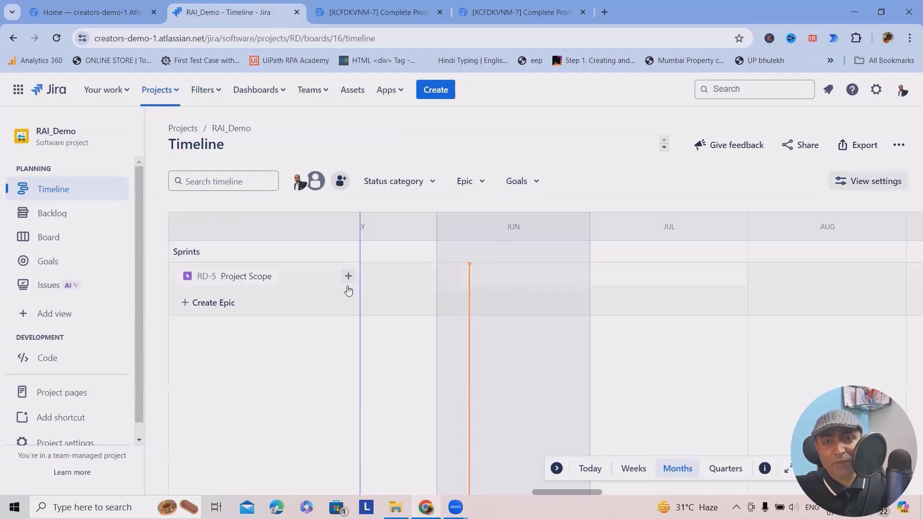
mouse_move(48, 184)
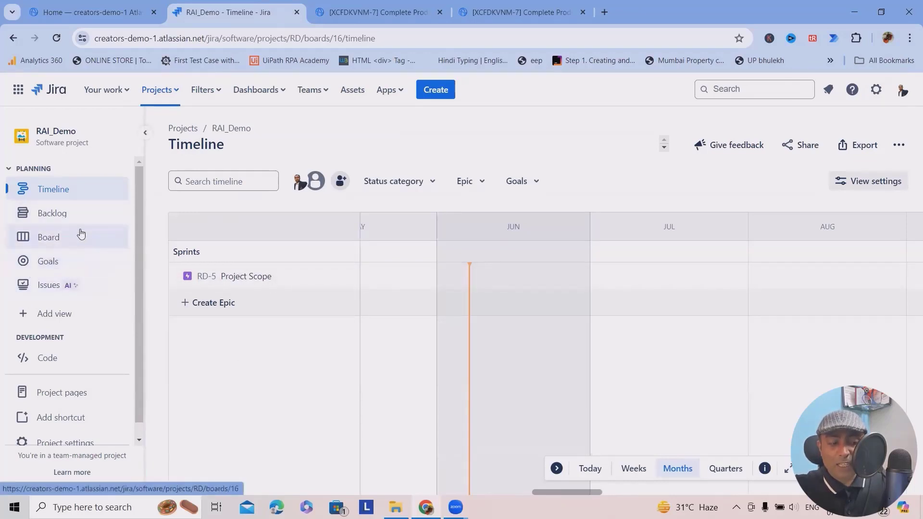
Show the more-actions menu with Configure Timeline for the RAI_Demo timeline
left_click(899, 145)
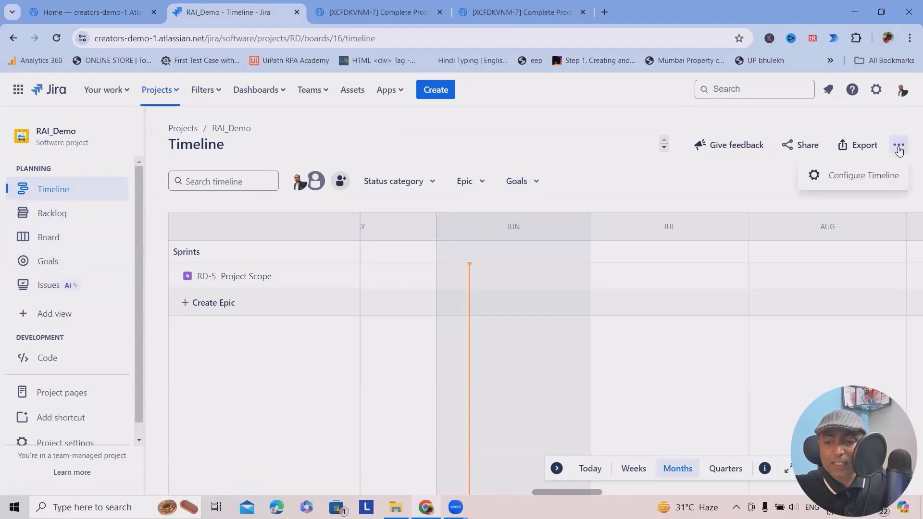
left_click(863, 175)
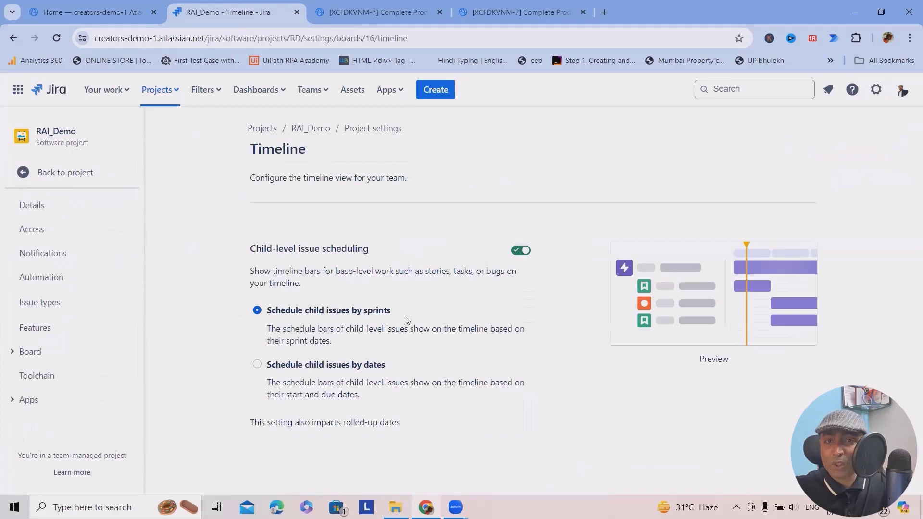
mouse_move(64, 172)
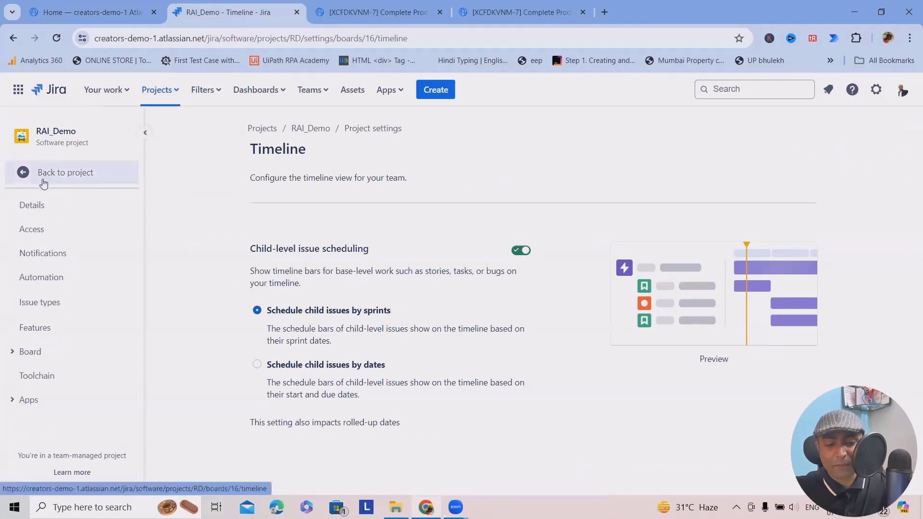
mouse_move(260, 312)
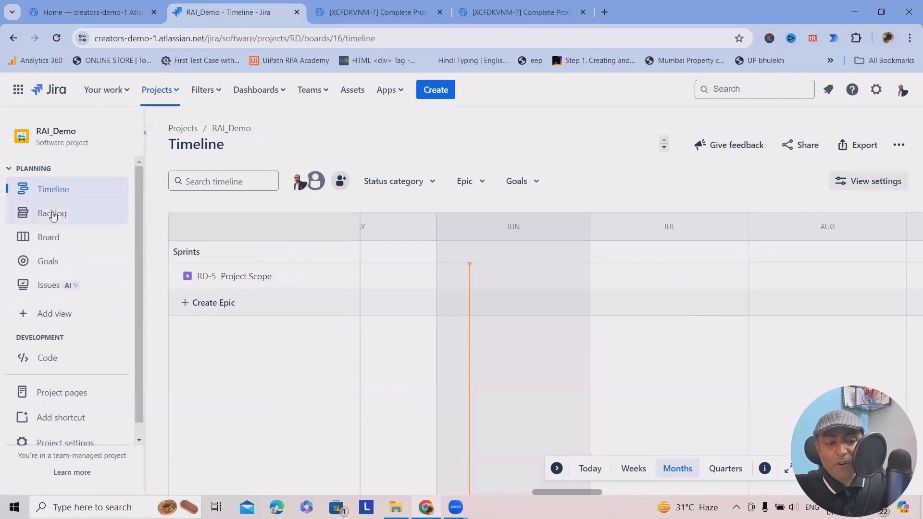
mouse_move(53, 286)
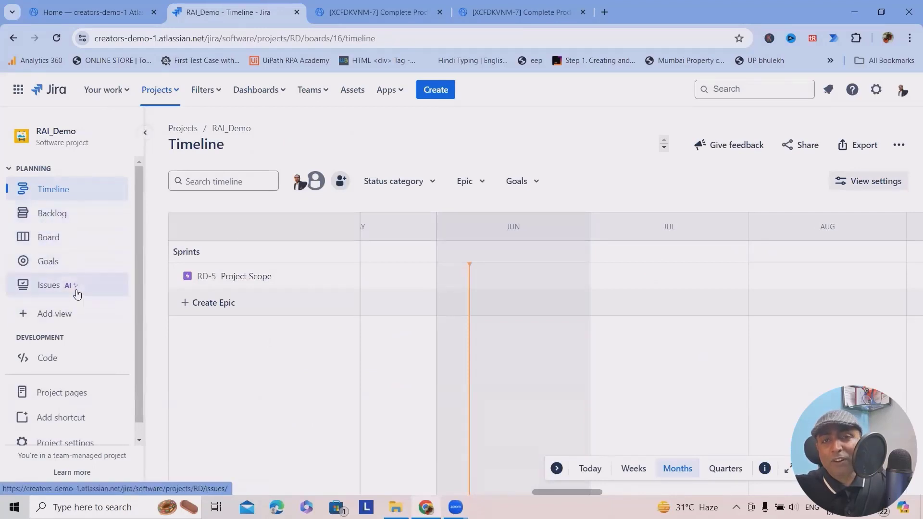
mouse_move(760, 265)
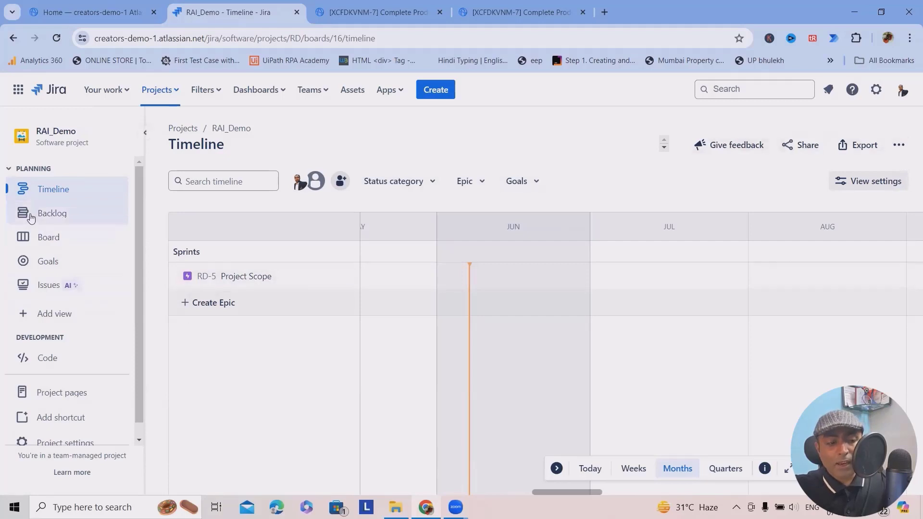
From the Backlog, reach the Manage custom filters settings for RAI_Demo
left_click(52, 213)
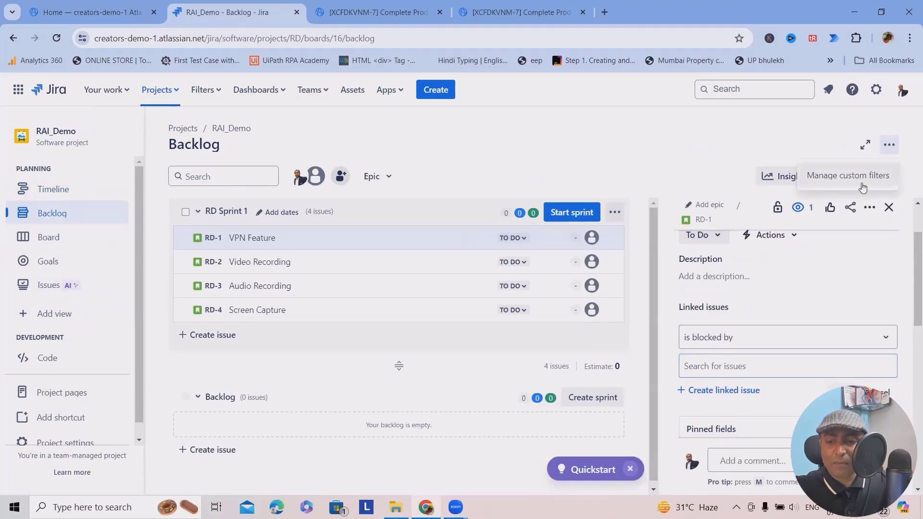
left_click(848, 175)
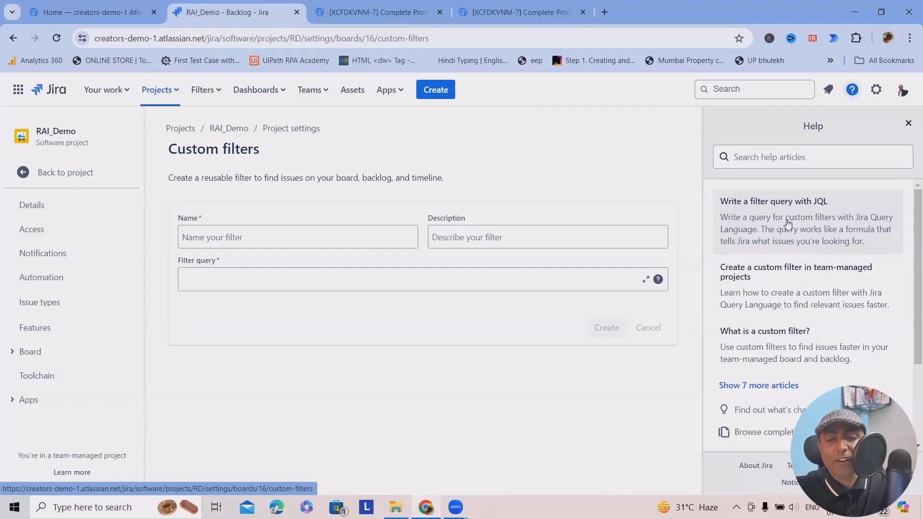
mouse_move(909, 164)
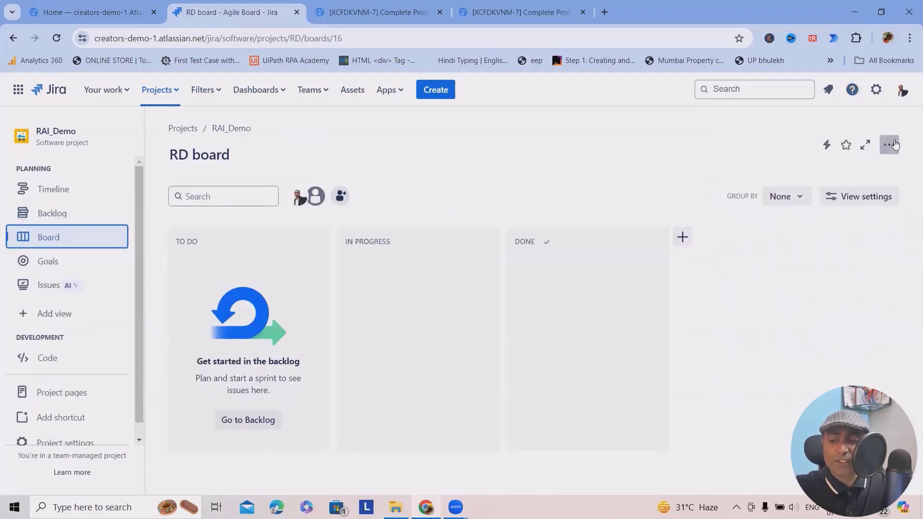
left_click(890, 146)
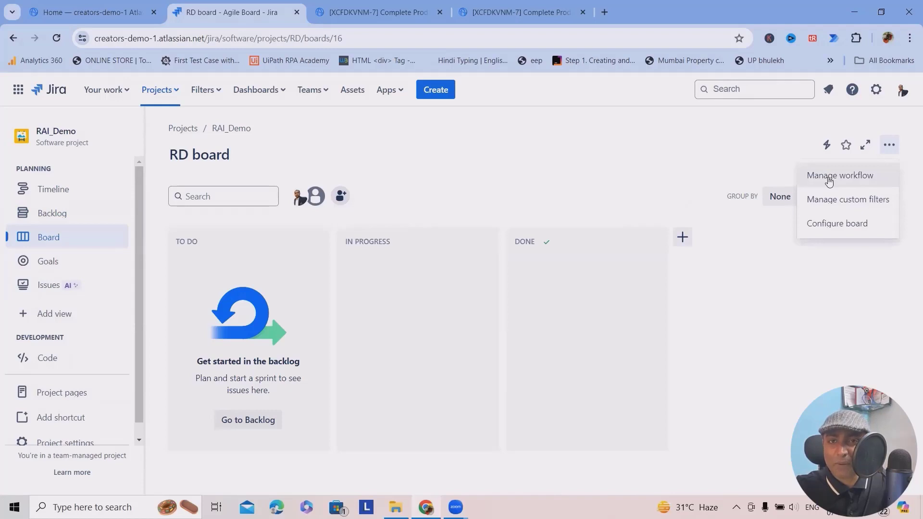
left_click(840, 175)
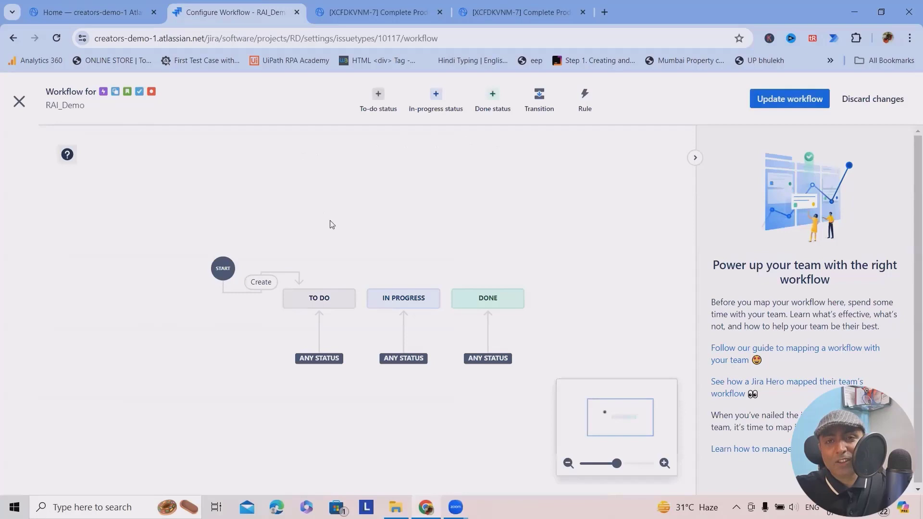
mouse_move(316, 265)
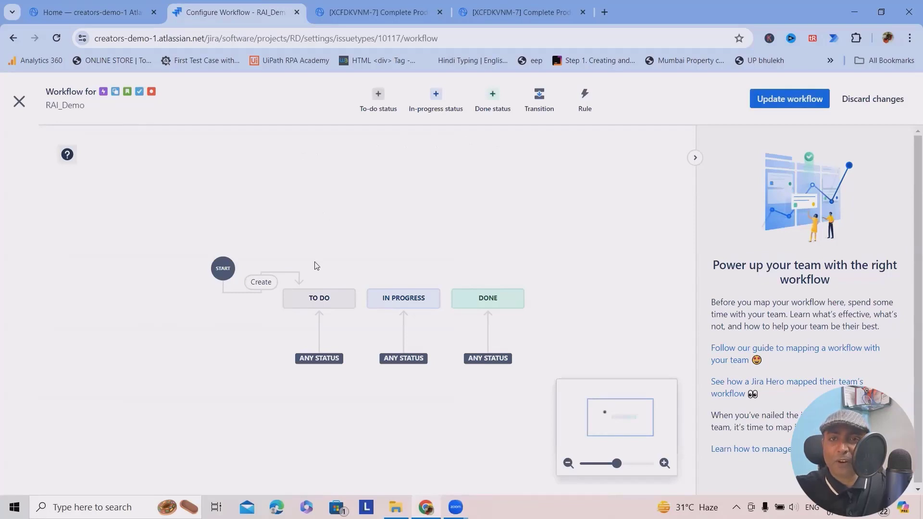
mouse_move(558, 330)
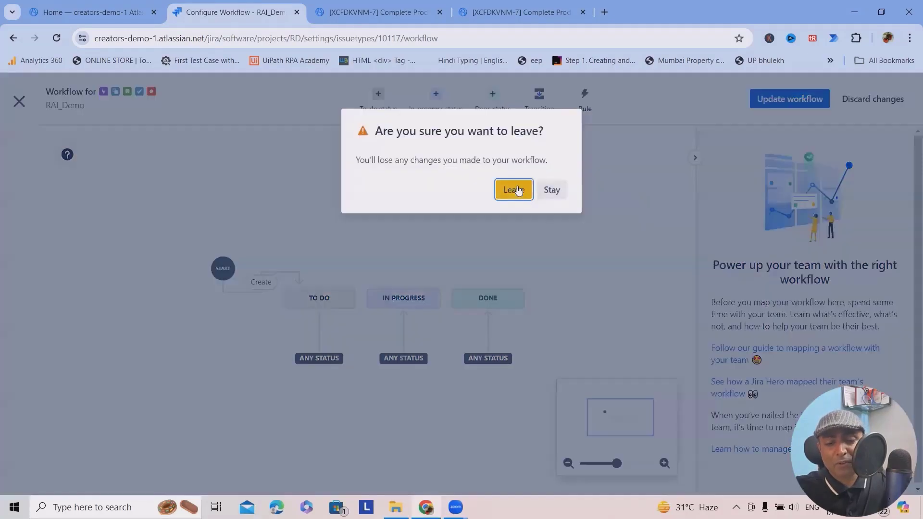
left_click(513, 190)
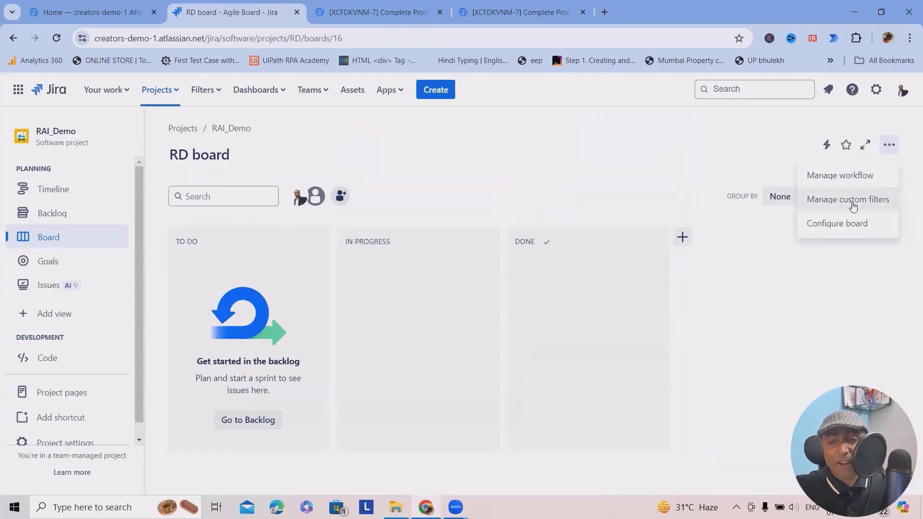
left_click(847, 199)
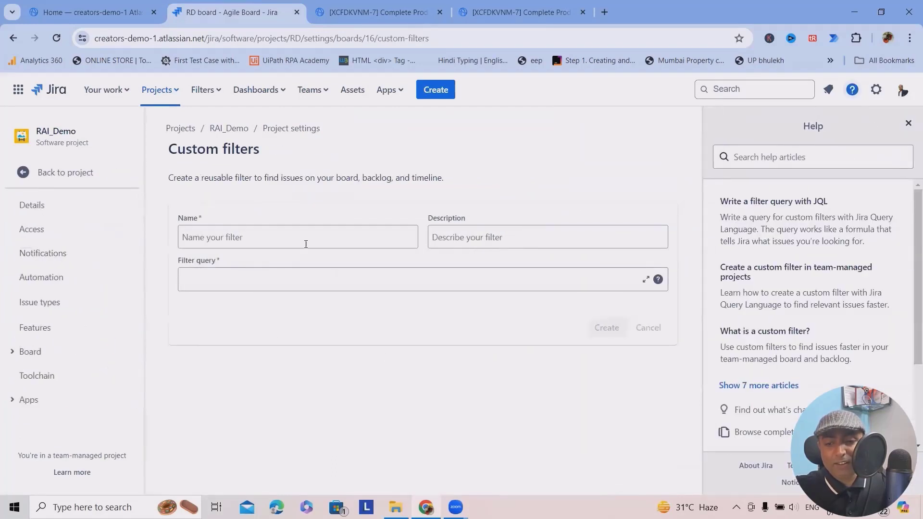
mouse_move(658, 351)
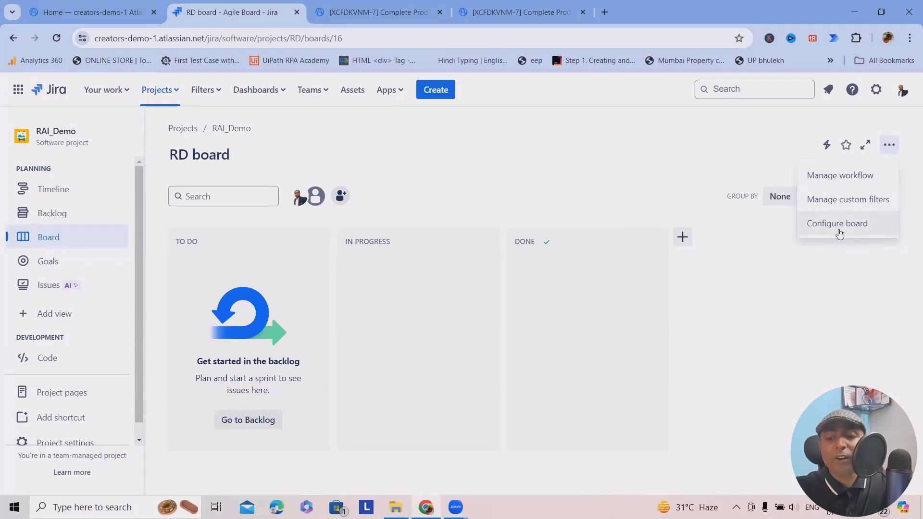
mouse_move(831, 266)
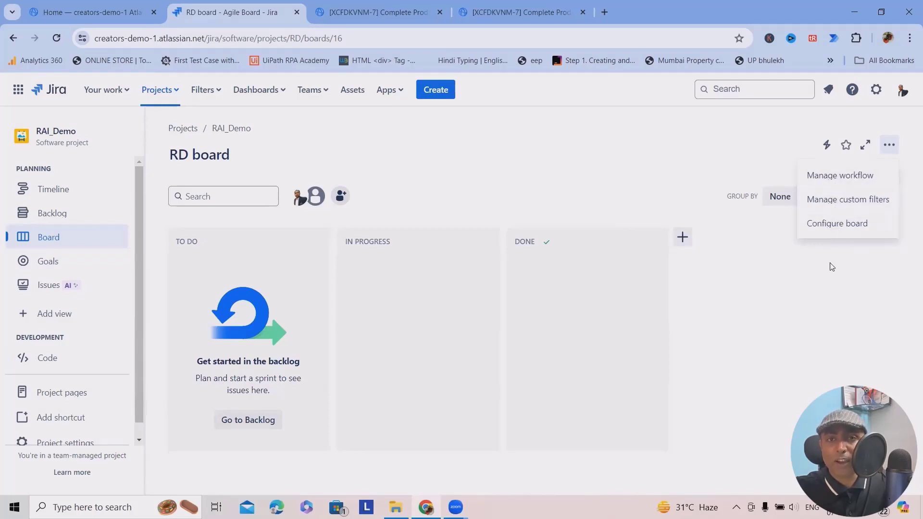
mouse_move(830, 263)
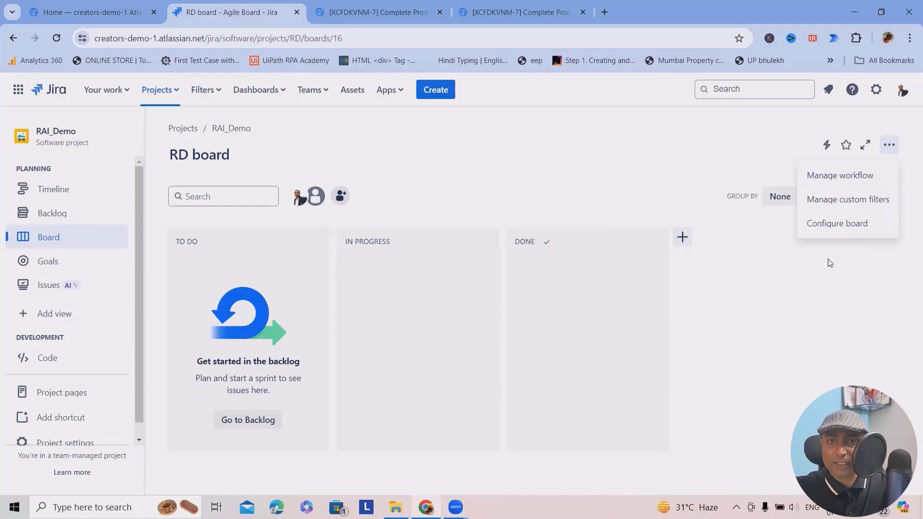
left_click(859, 196)
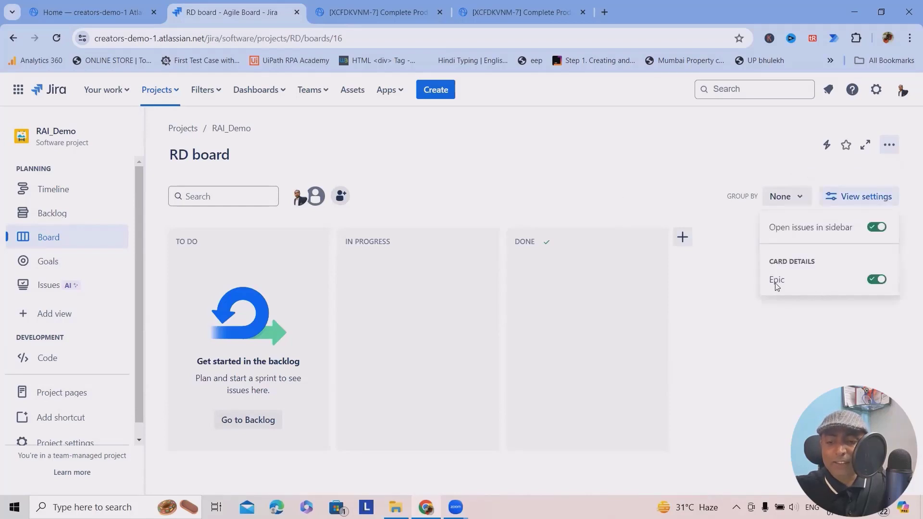
mouse_move(805, 319)
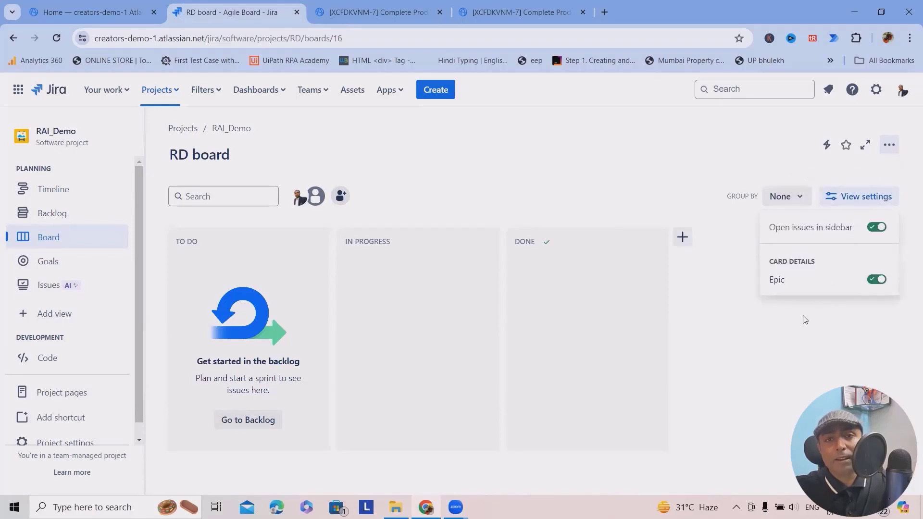
mouse_move(895, 298)
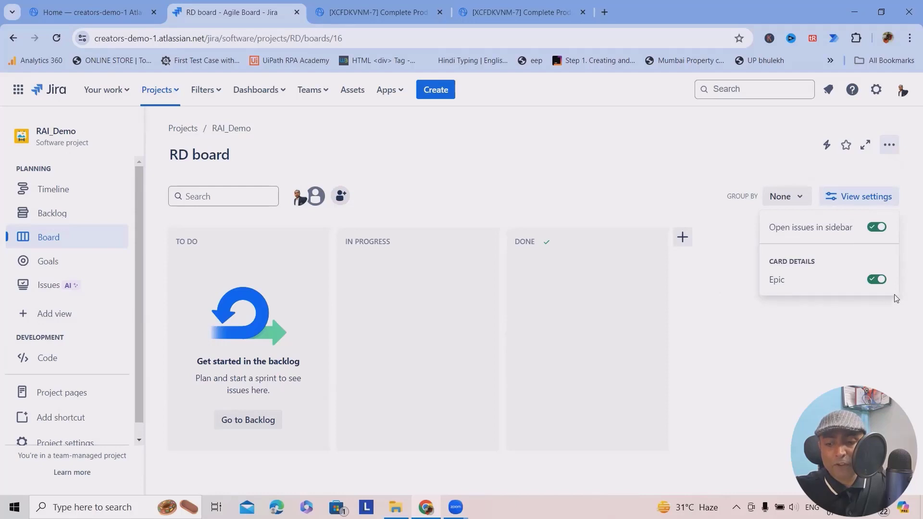
mouse_move(316, 397)
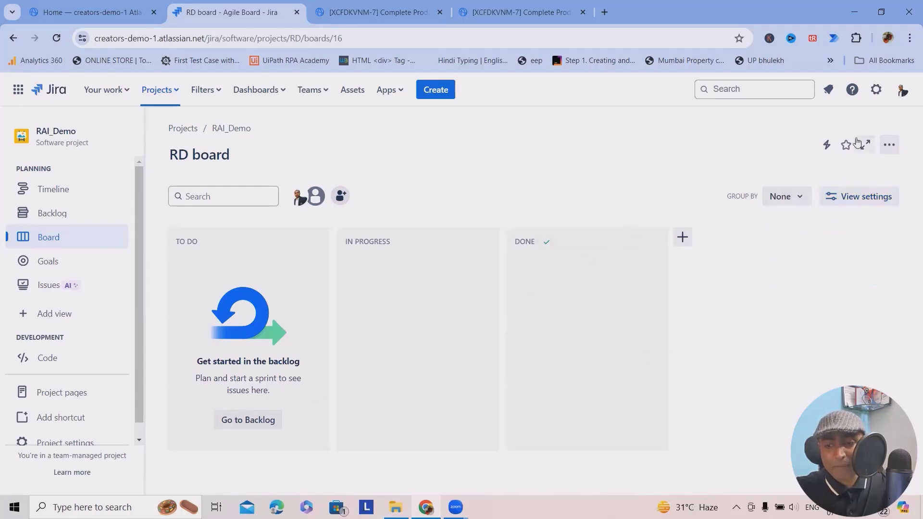
mouse_move(48, 261)
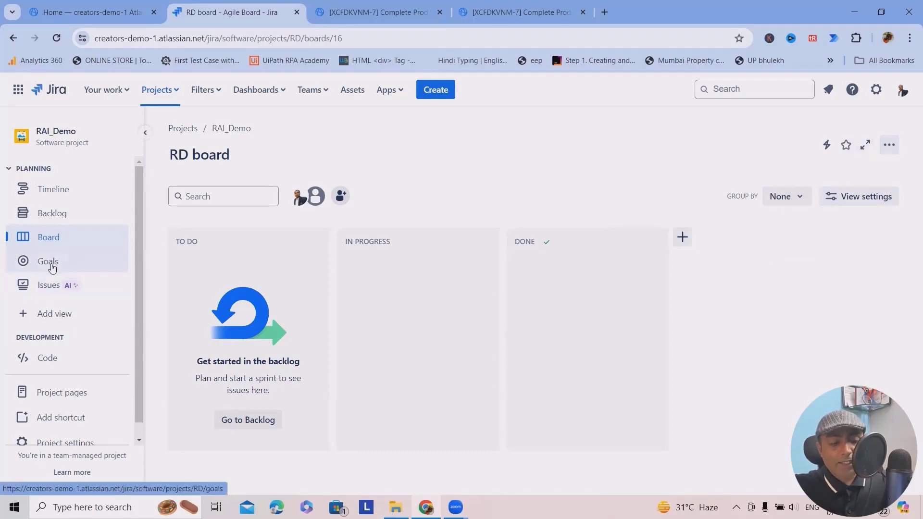
Show the Goals page listing the linked goal Complete Product feature
left_click(48, 261)
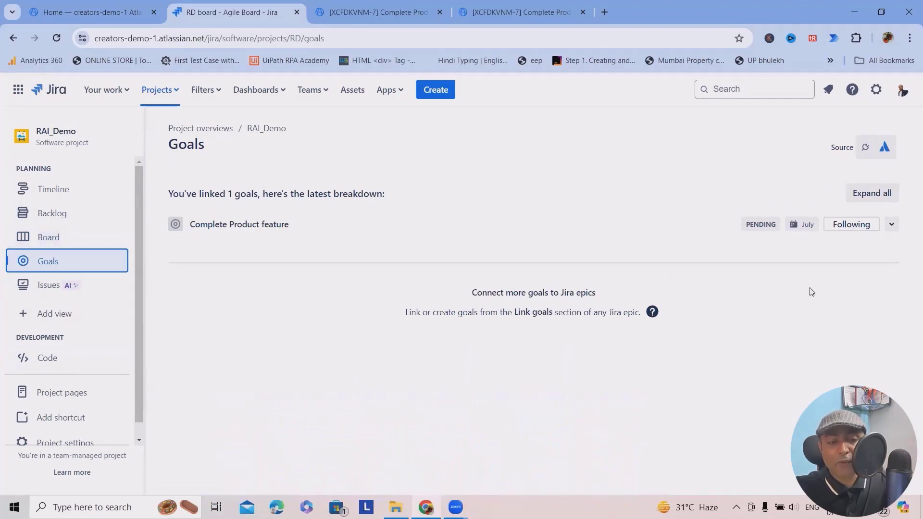
mouse_move(838, 314)
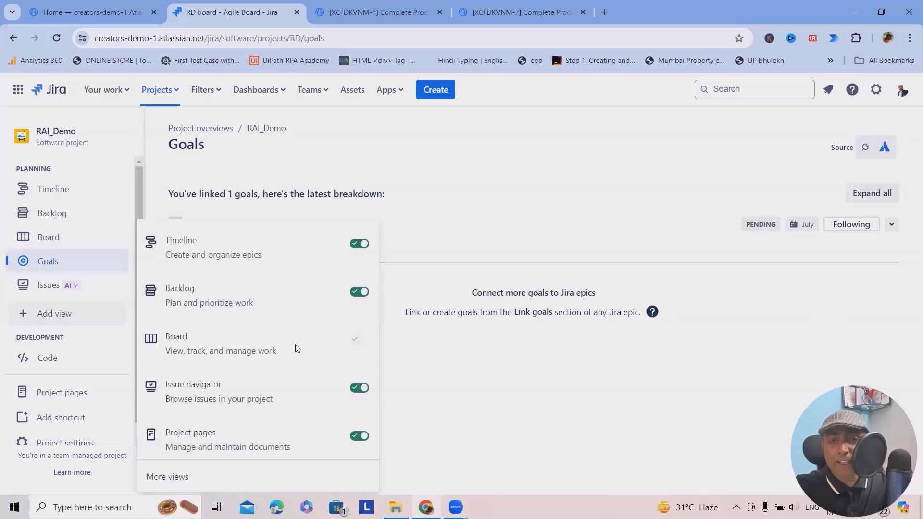
mouse_move(338, 385)
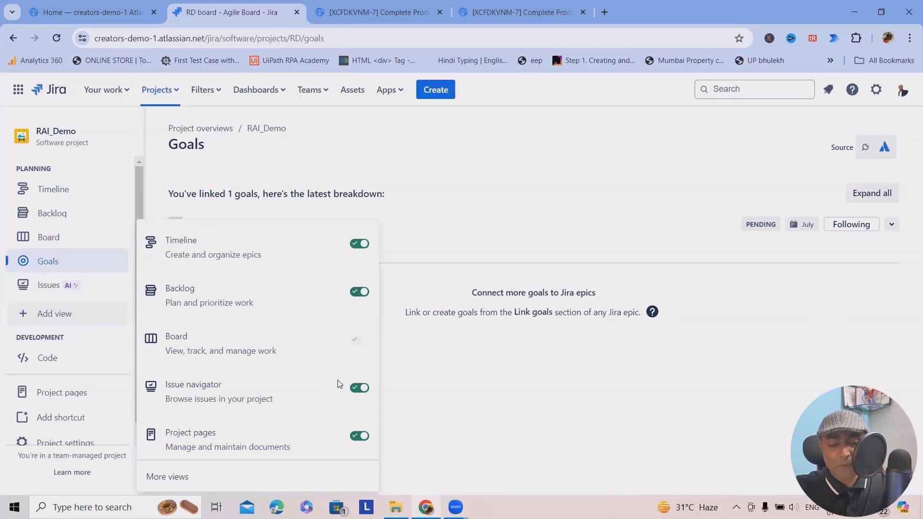
mouse_move(359, 433)
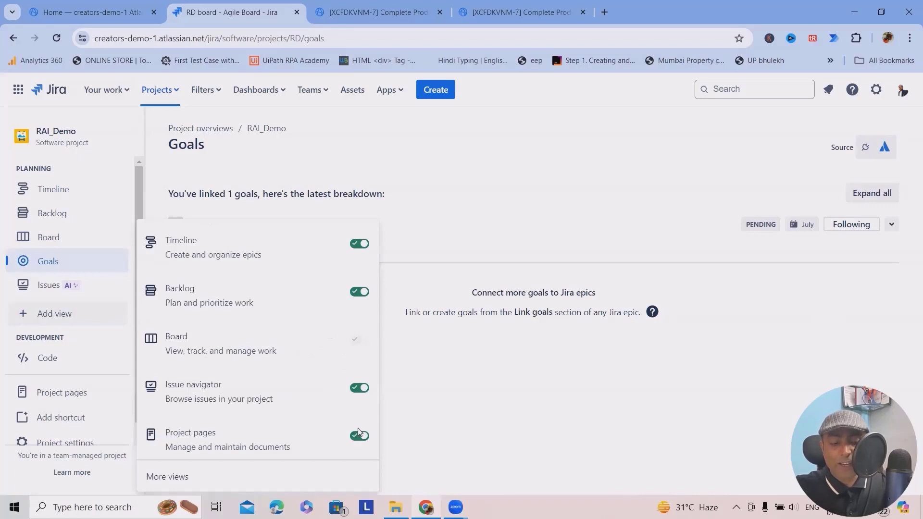
Switch the Project pages and Issue navigator views off and back on in Add view
left_click(369, 435)
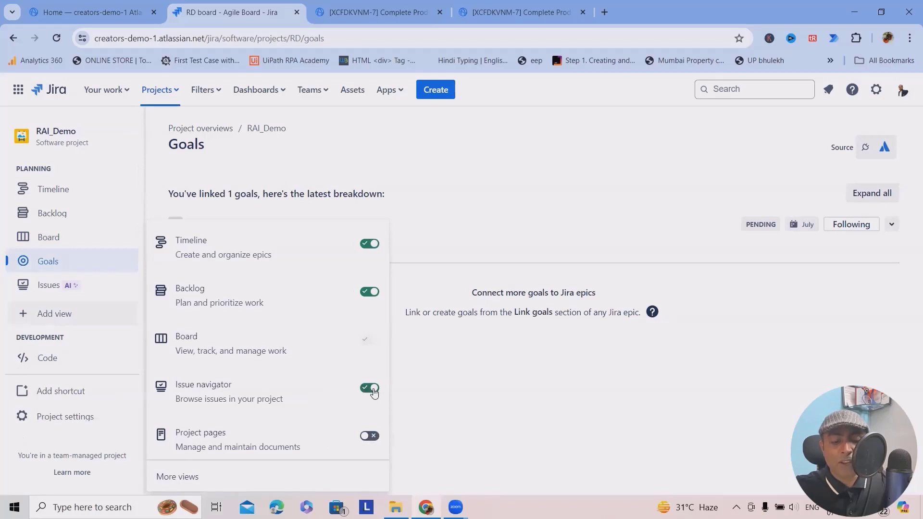
left_click(369, 389)
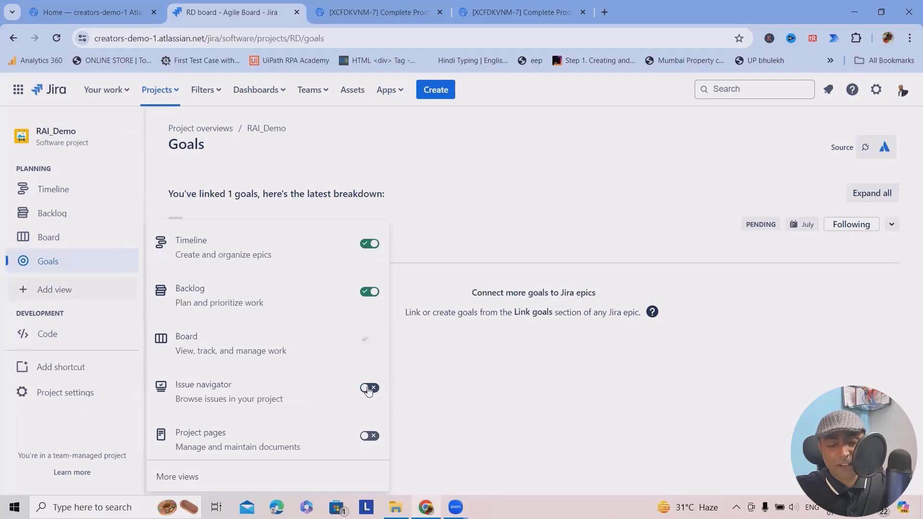
left_click(369, 388)
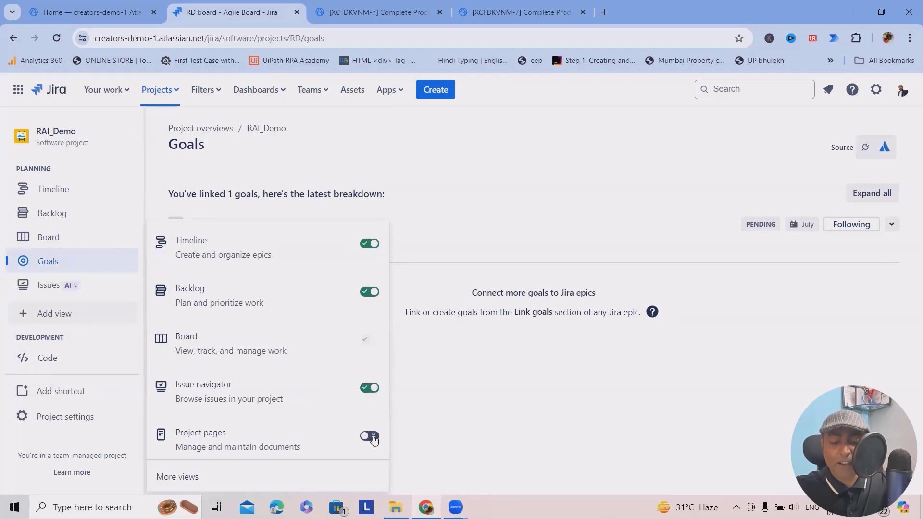
left_click(369, 437)
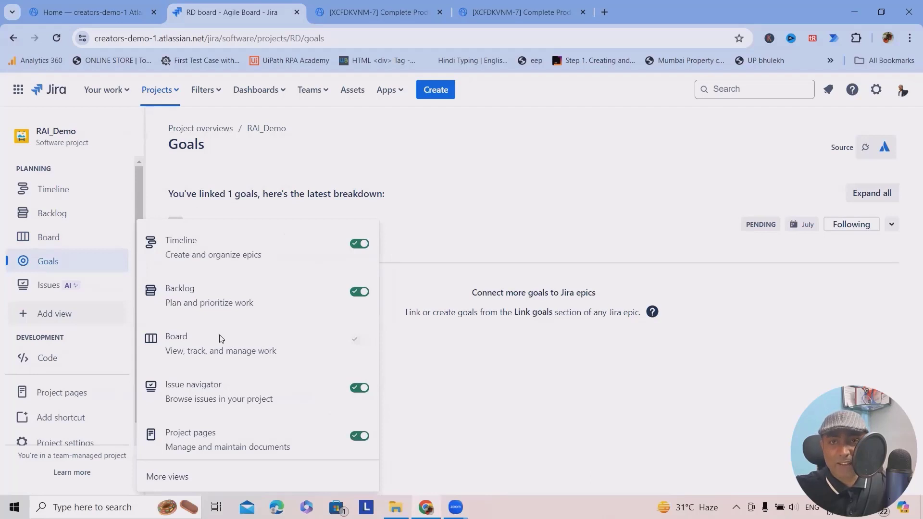
mouse_move(235, 365)
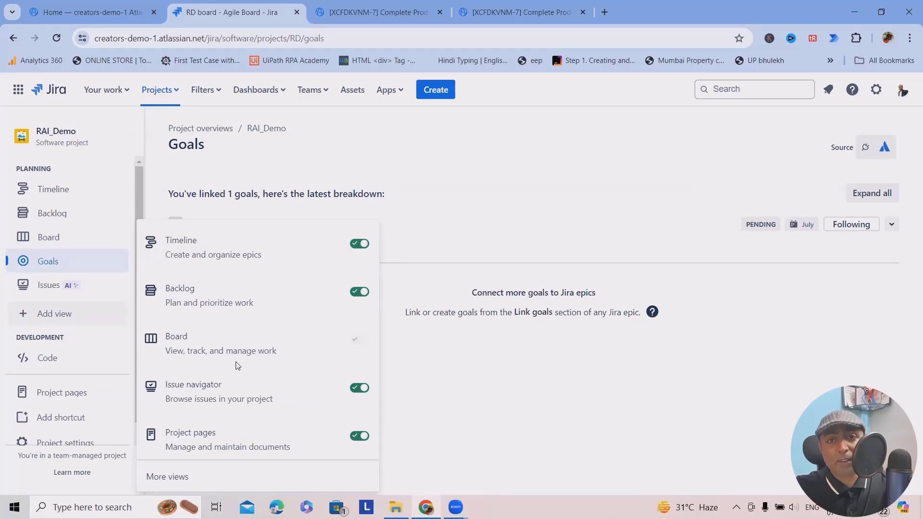
mouse_move(233, 369)
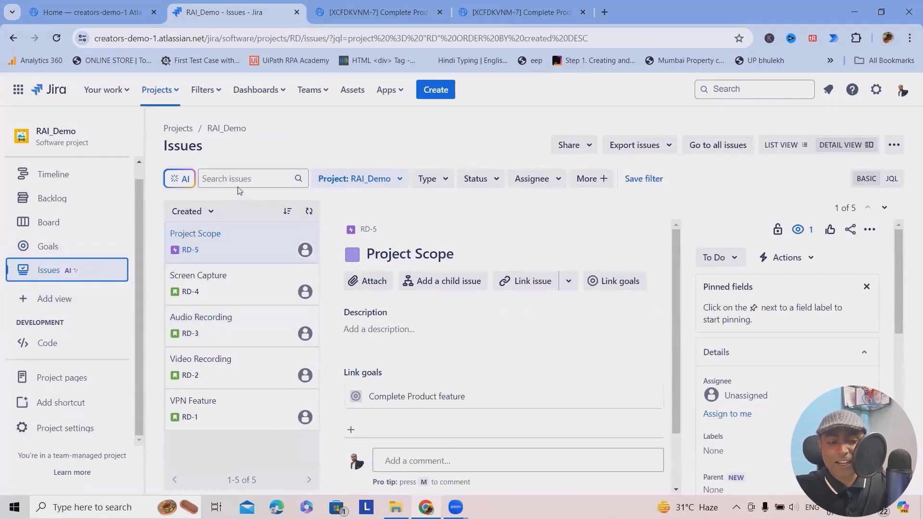
Run an AI plain-language search asking for the Project Scope issue
left_click(247, 178)
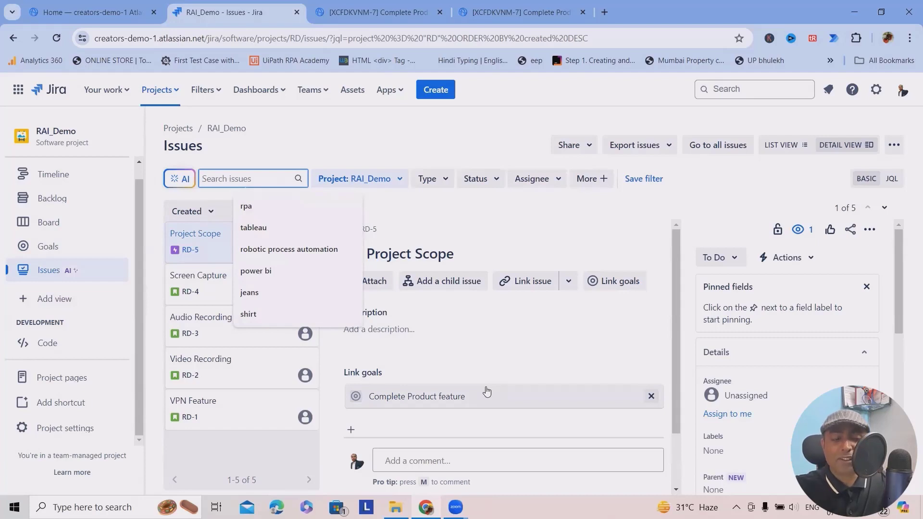
left_click(182, 179)
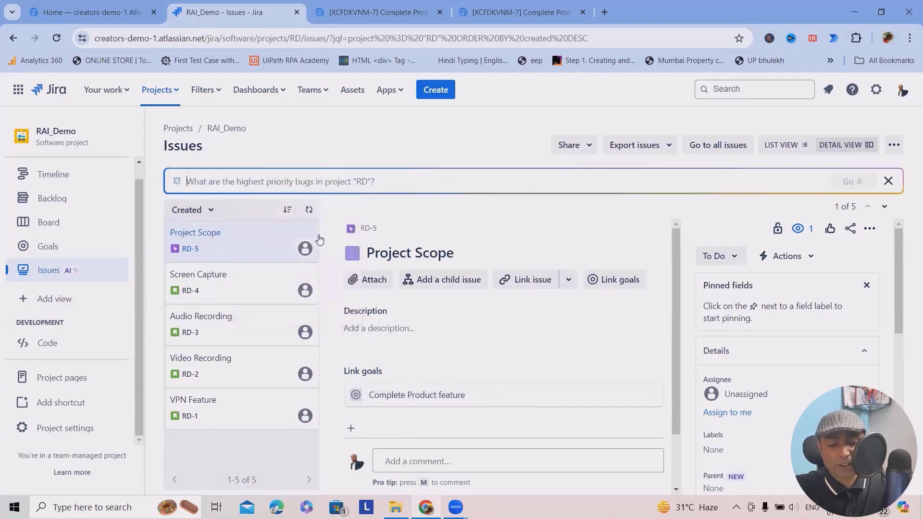
type("p")
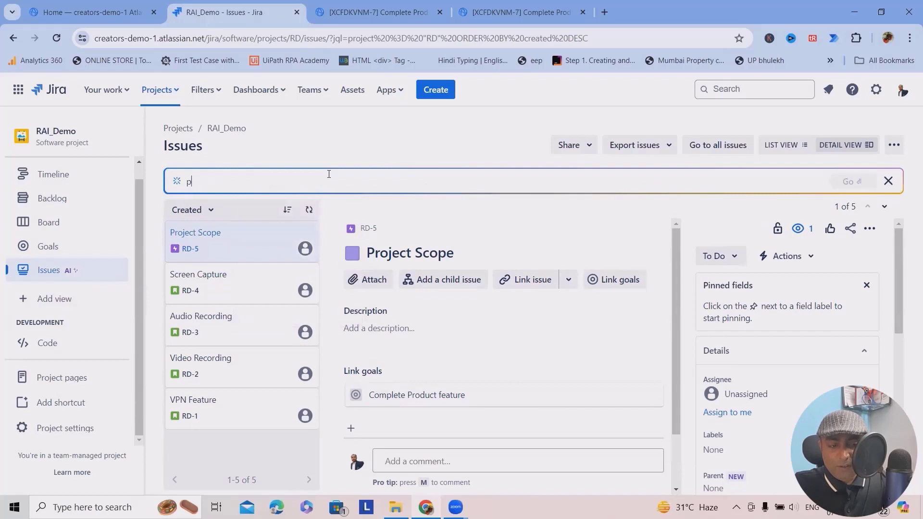
type("give me the is")
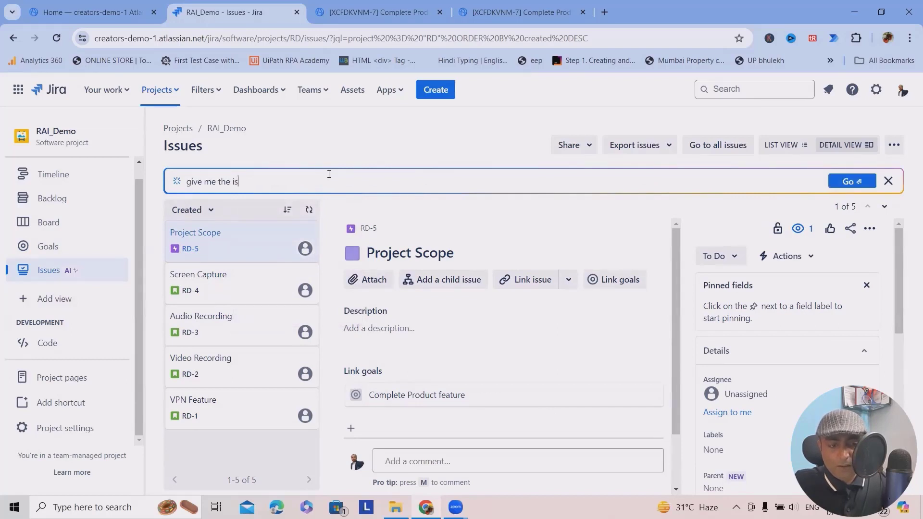
left_click(851, 181)
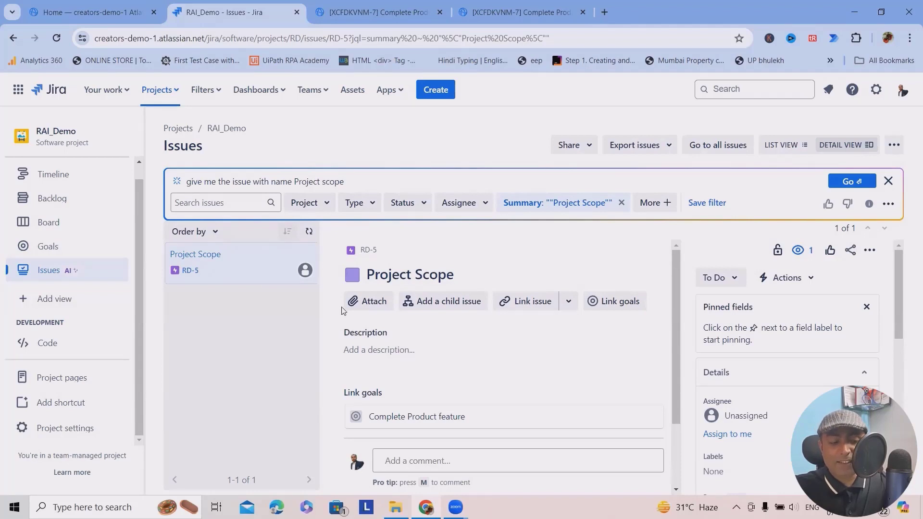
Dismiss the AI search bar, keeping the Summary filter listing only RD-5
left_click(887, 180)
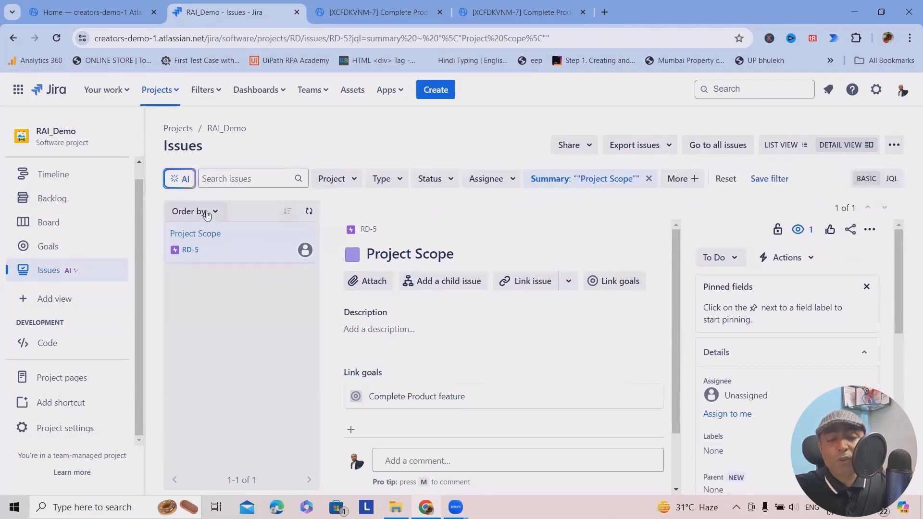
mouse_move(256, 284)
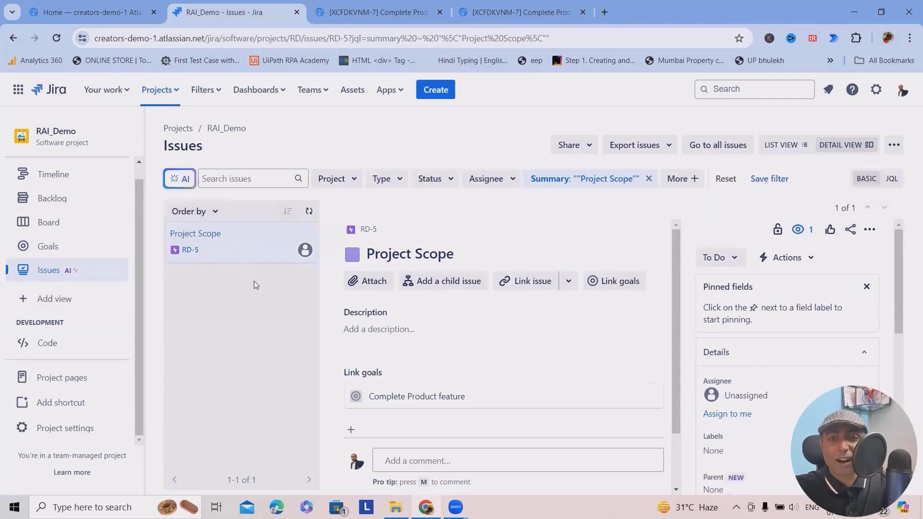
mouse_move(266, 300)
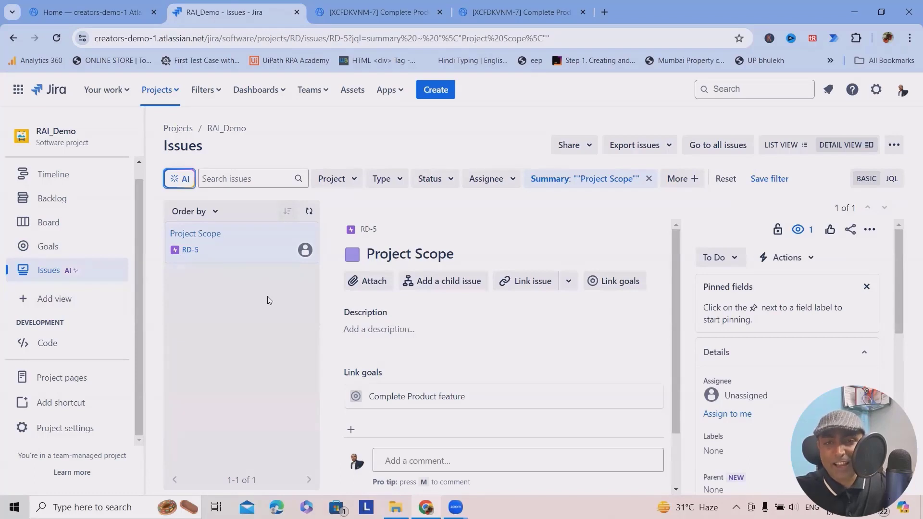
From the Timeline, show RD-5 Project Scope's details down to its linked goal Complete Product feature
left_click(54, 174)
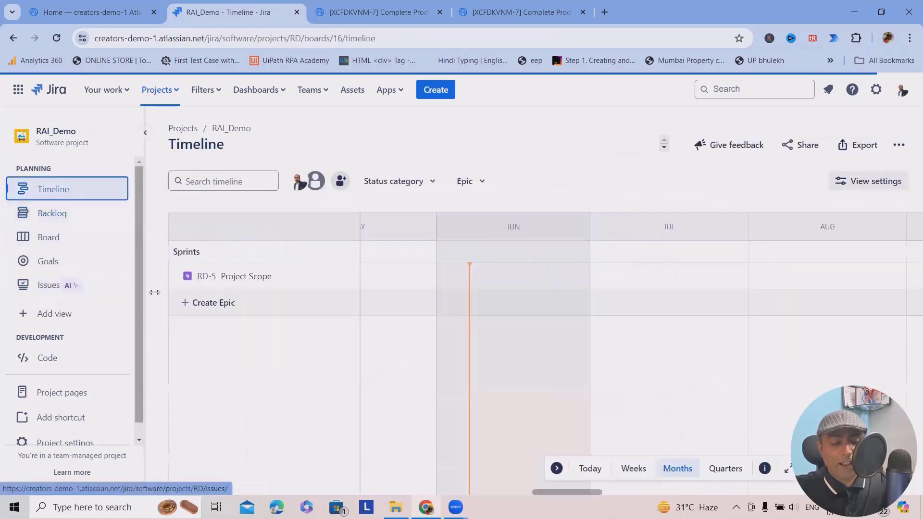
left_click(246, 276)
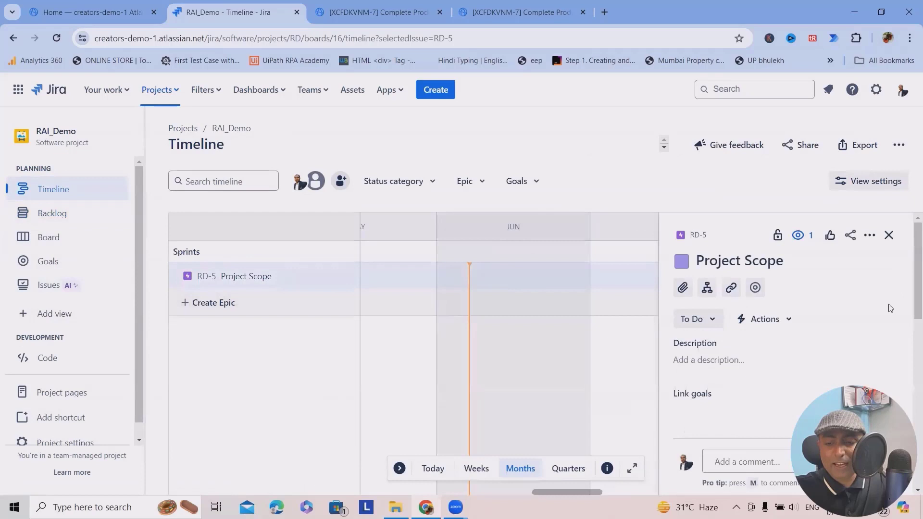
mouse_move(756, 287)
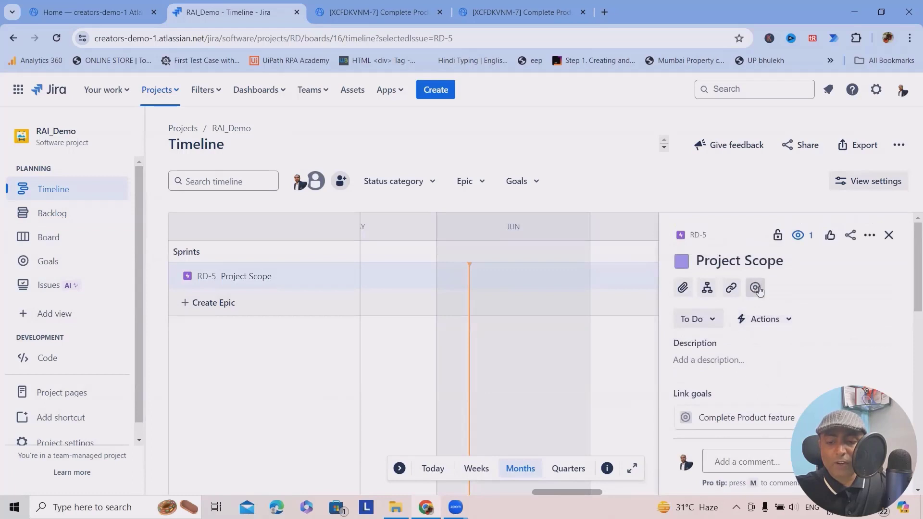
scroll("down", 3)
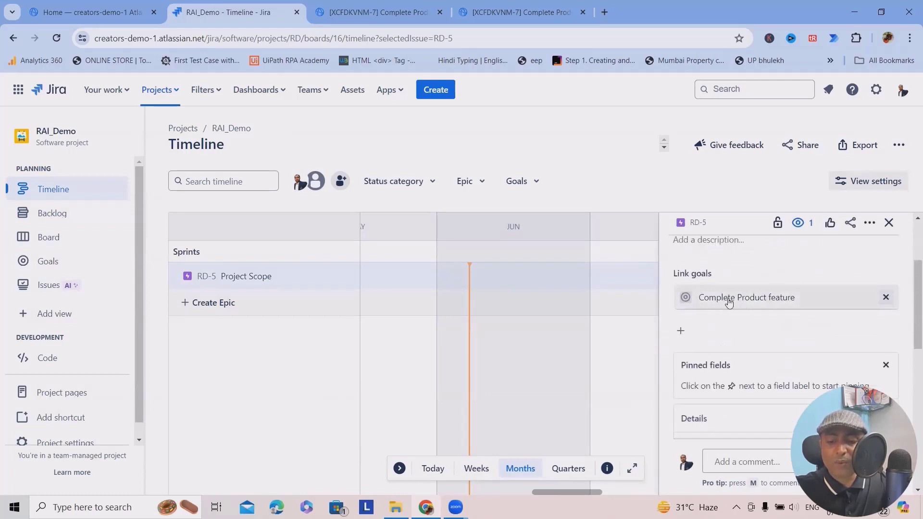